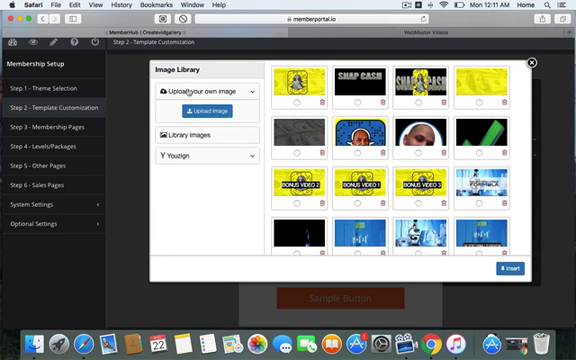
- Upload the PNG logo from the computer into the image library
click(200, 108)
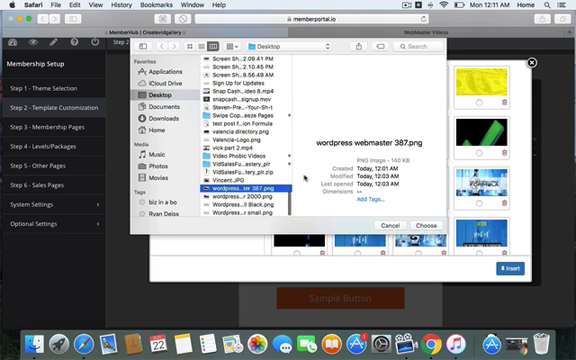
click(230, 204)
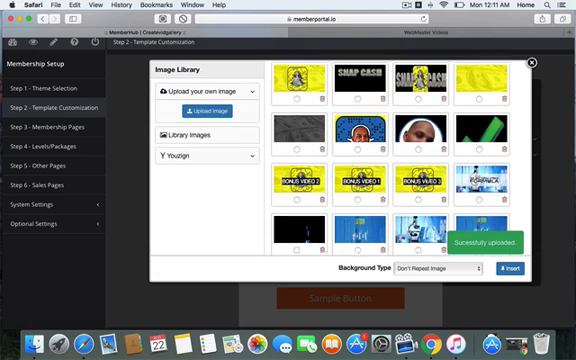
- Browse the stock Library Images backgrounds, dismiss the 'Please choose the image' alert and close the library
scroll(down, 3)
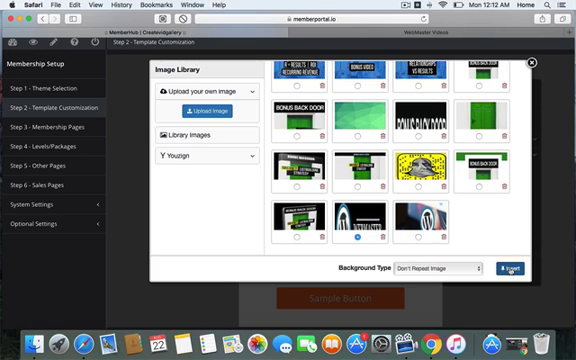
mouse_move(252, 156)
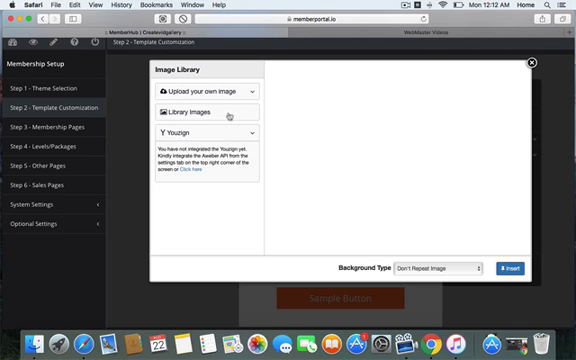
click(196, 108)
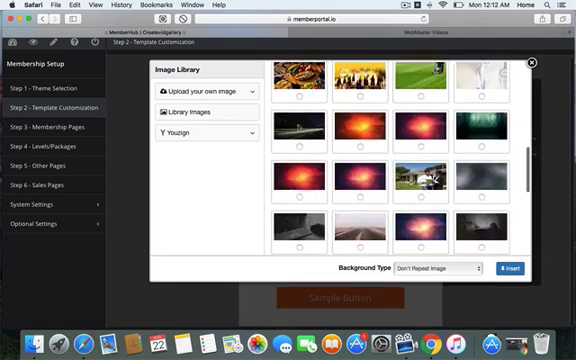
scroll(down, 3)
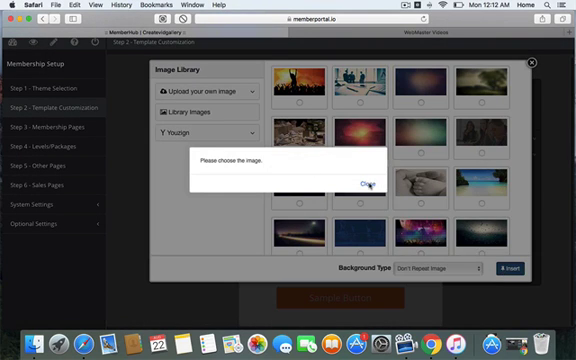
click(370, 184)
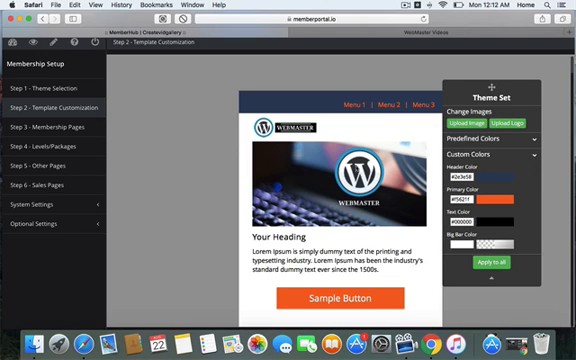
mouse_move(348, 210)
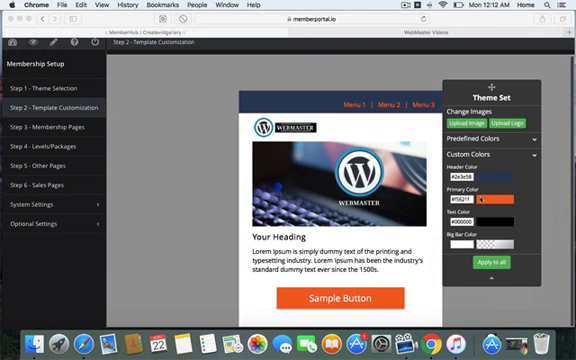
- Set the button colour under Custom Colors to blue instead of orange
click(532, 200)
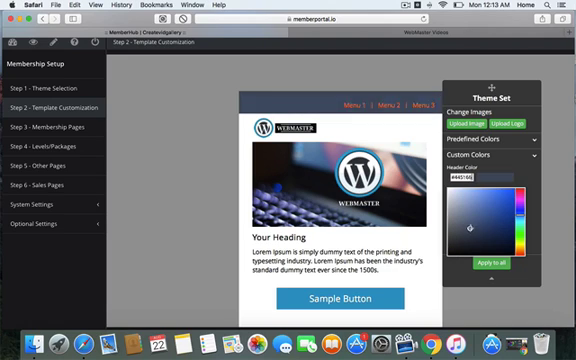
- Apply the blue colour scheme to all templates, including the sign-in page
click(488, 218)
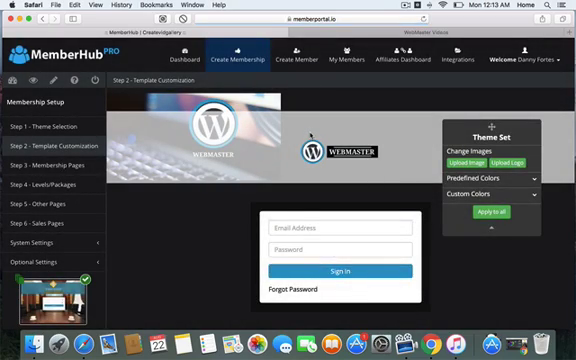
- Set the keyboard photo from the Image Library as the login template's background
scroll(down, 3)
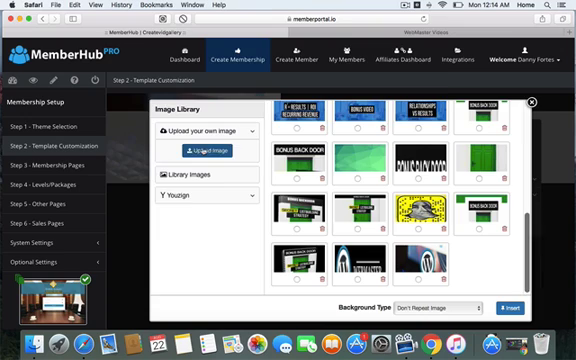
click(204, 152)
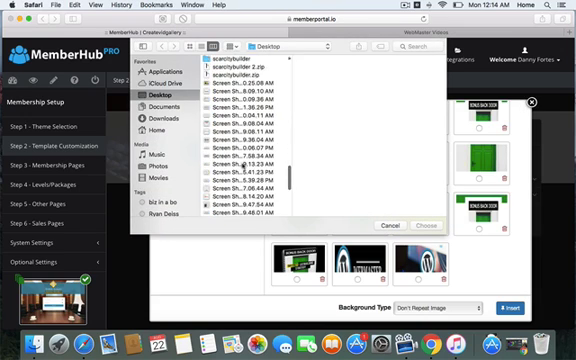
scroll(down, 3)
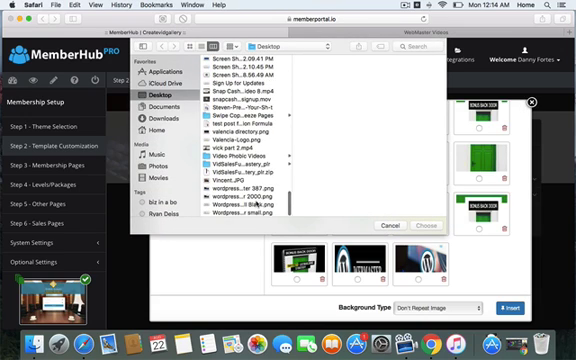
click(388, 224)
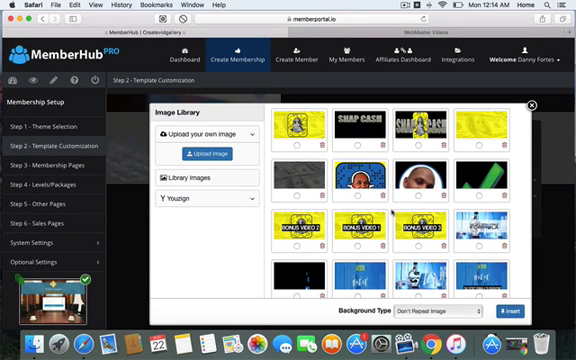
scroll(down, 3)
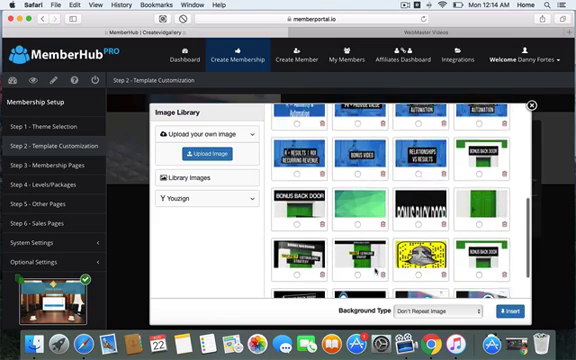
scroll(down, 3)
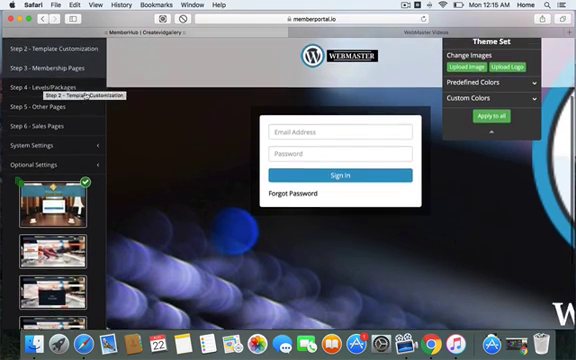
- Apply the logo and keyboard background to every template in the theme and confirm
scroll(down, 3)
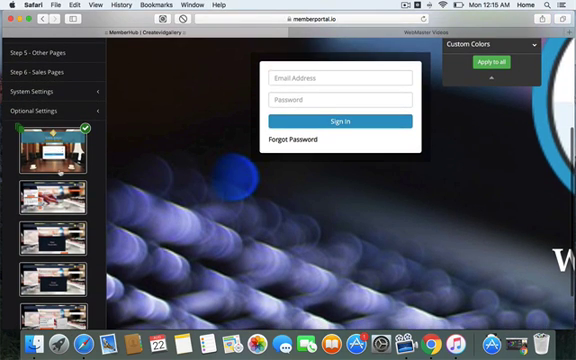
click(492, 62)
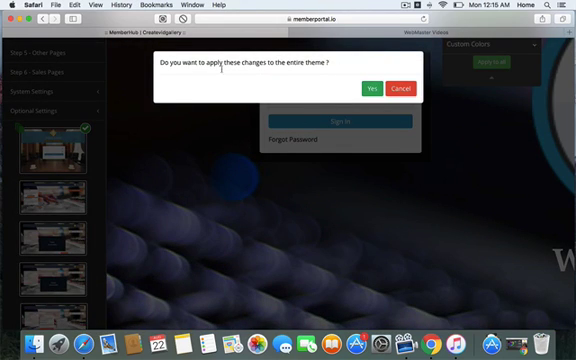
click(372, 88)
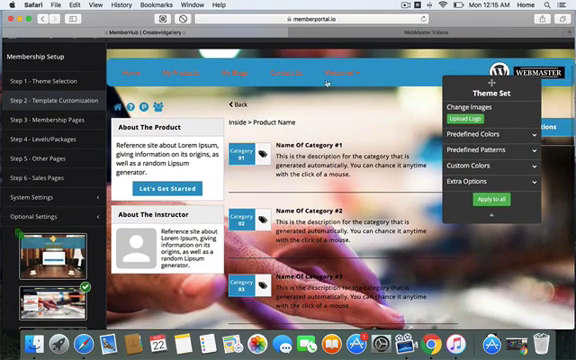
- View the video module template with the new background and expand Change Images
scroll(down, 3)
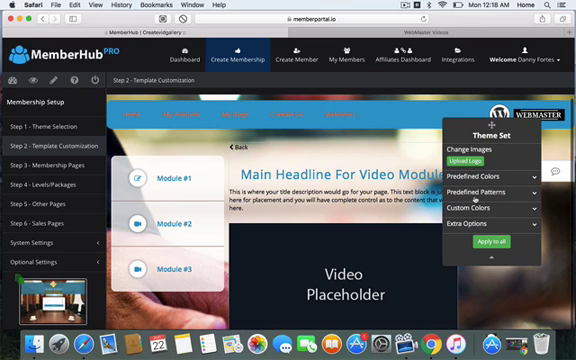
click(490, 204)
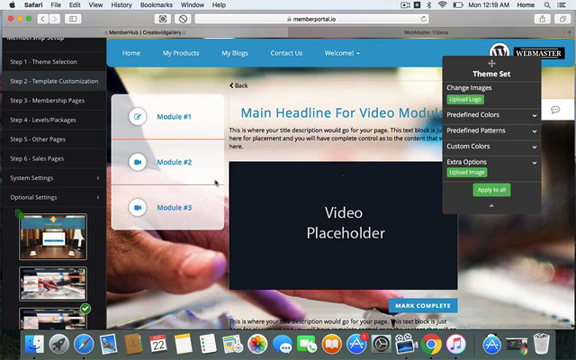
- Review the content module and free gift download templates, then reopen the Image Library
scroll(down, 3)
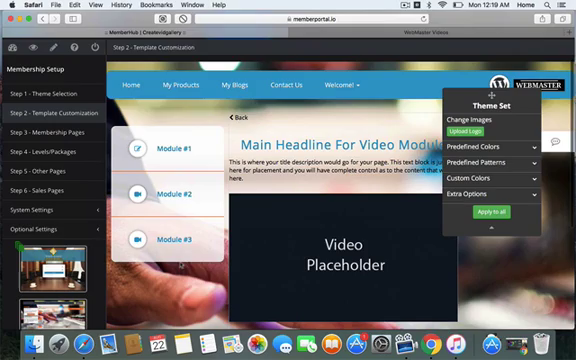
scroll(down, 3)
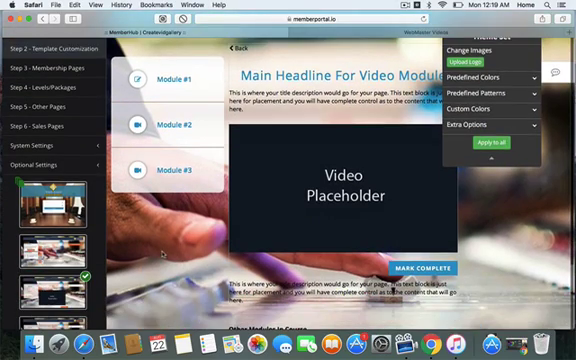
scroll(down, 3)
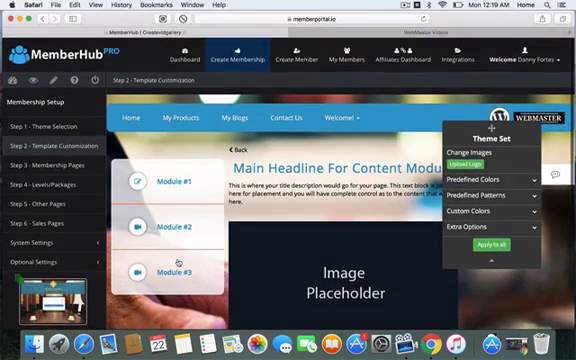
scroll(down, 3)
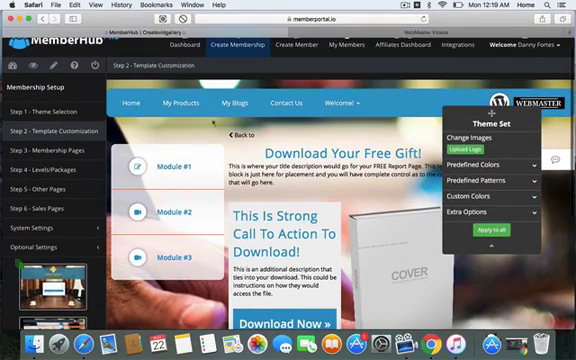
scroll(down, 3)
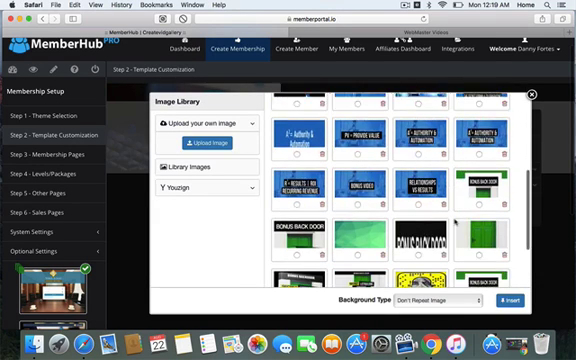
- Insert a darker background photo from the library for the login template
scroll(down, 3)
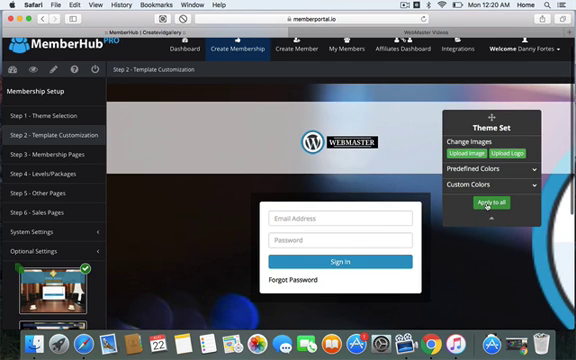
scroll(down, 3)
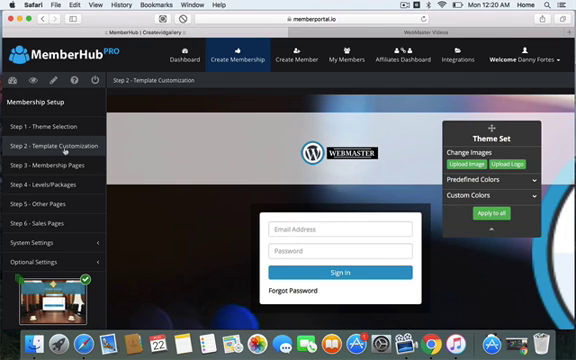
mouse_move(48, 146)
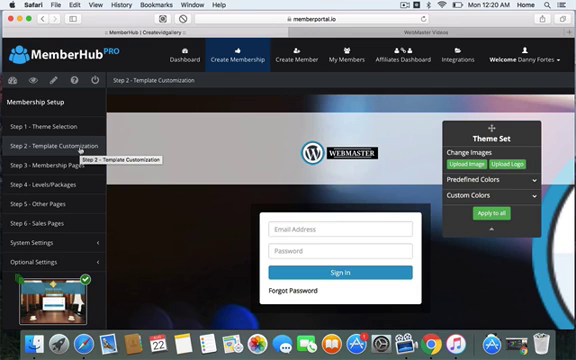